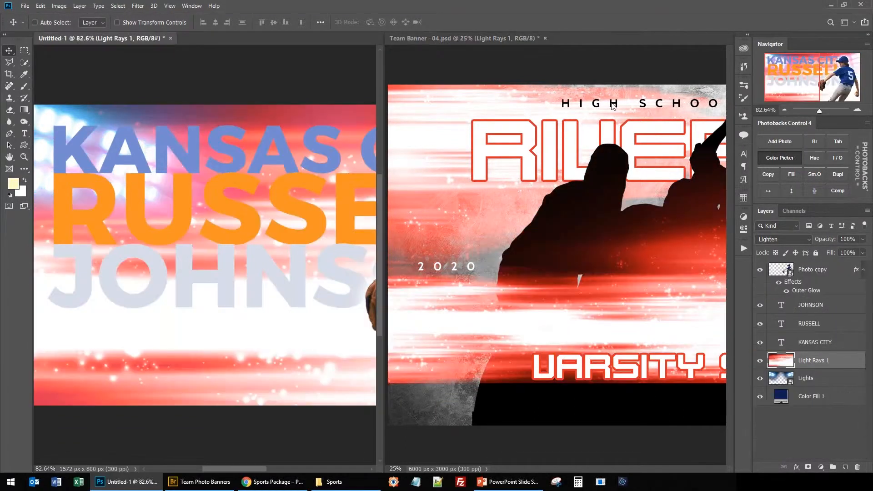
Step: Close the Team Banner - 04.psd template without saving changes
left_click(544, 38)
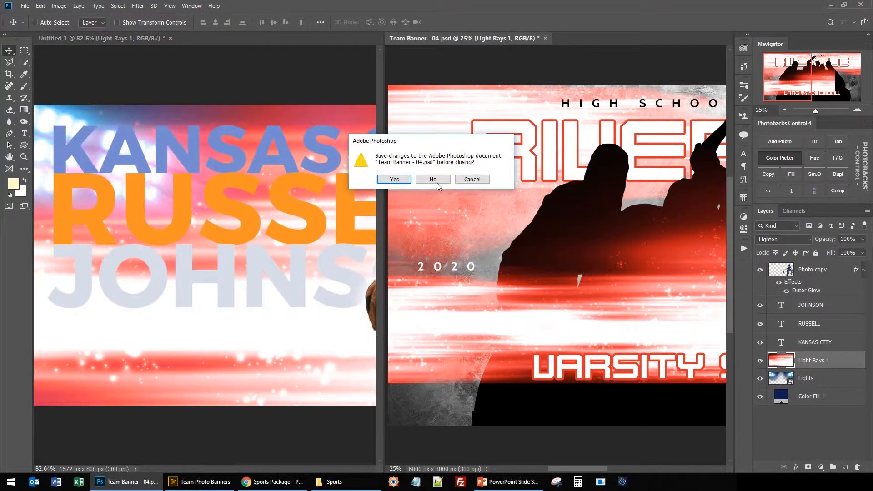
left_click(433, 179)
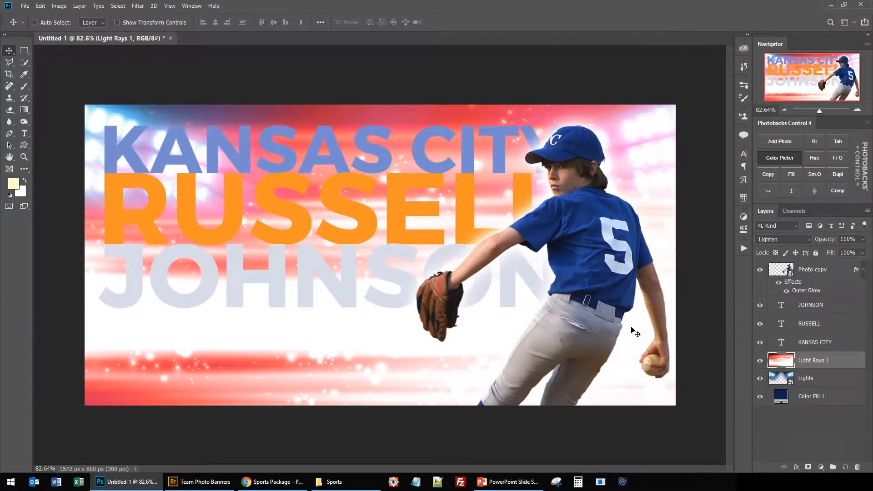
mouse_move(779, 239)
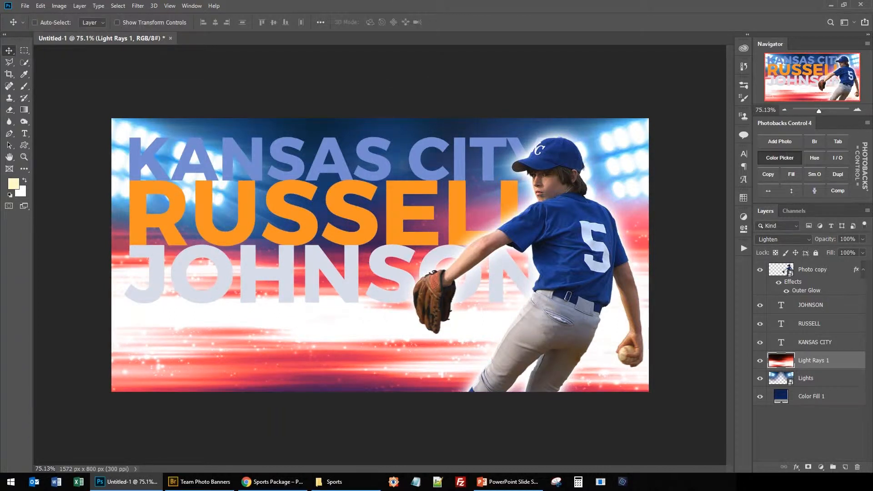
mouse_move(510, 318)
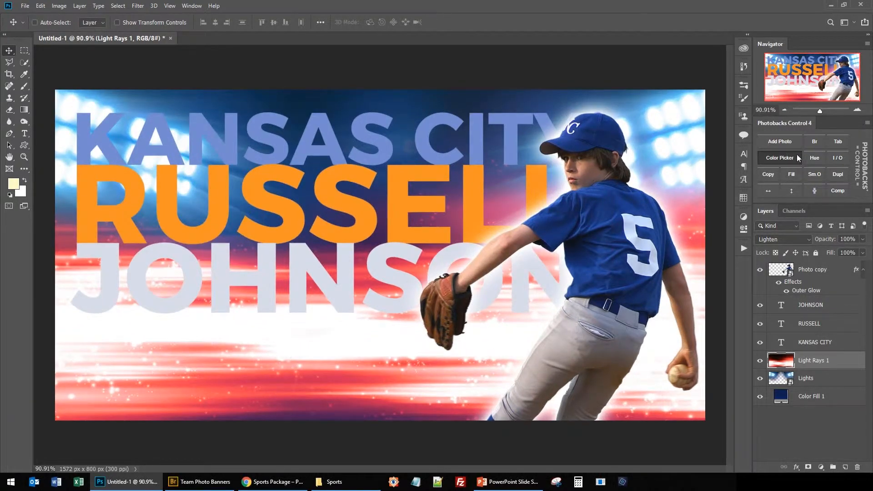
Step: Add an orange solid colour fill over the light rays and confirm it
left_click(779, 158)
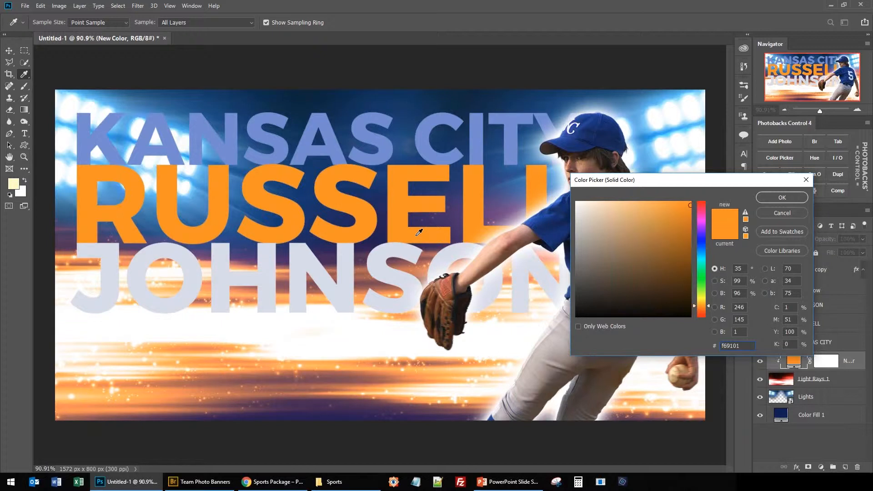
mouse_move(766, 212)
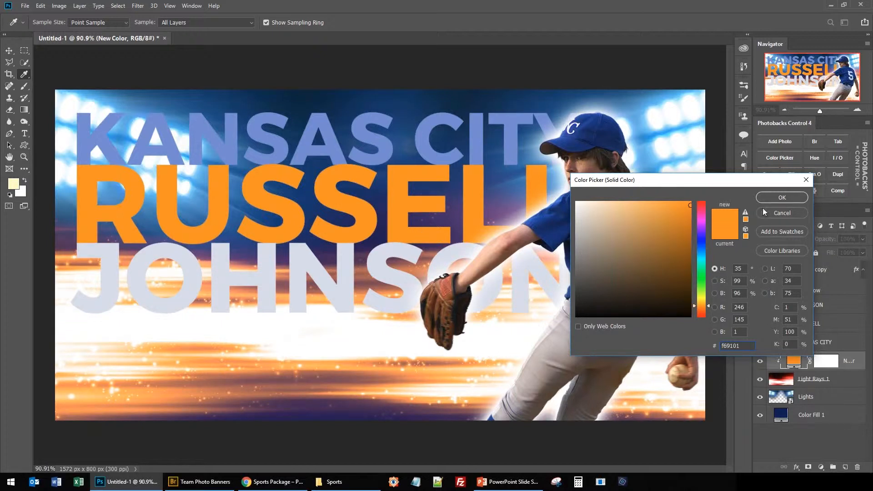
left_click(780, 197)
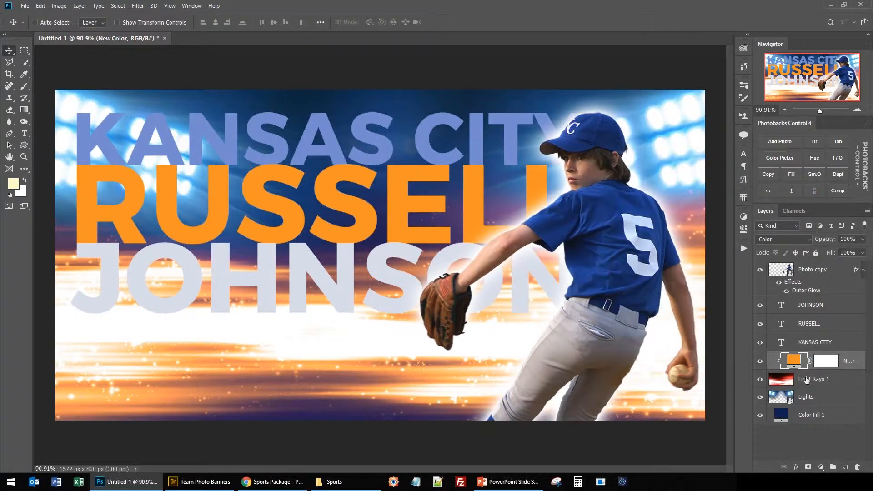
Step: Recolour the JOHNSON text to dark charcoal via the Color Picker
left_click(782, 240)
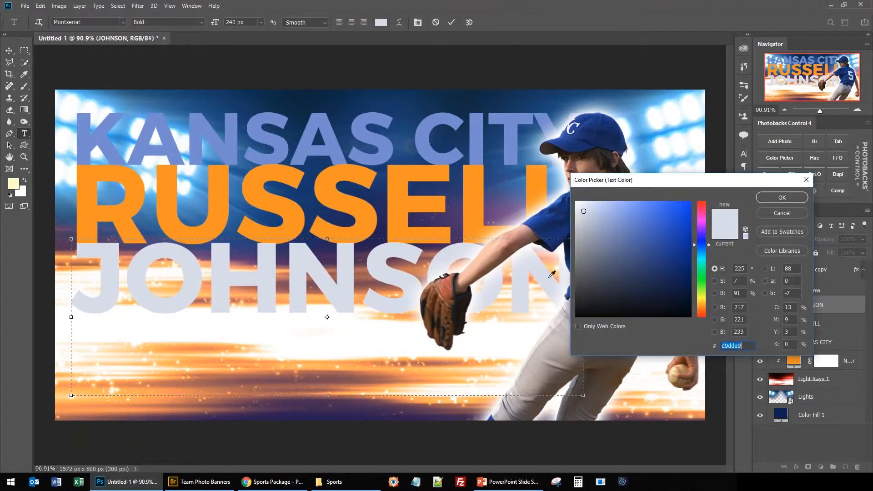
left_click(590, 293)
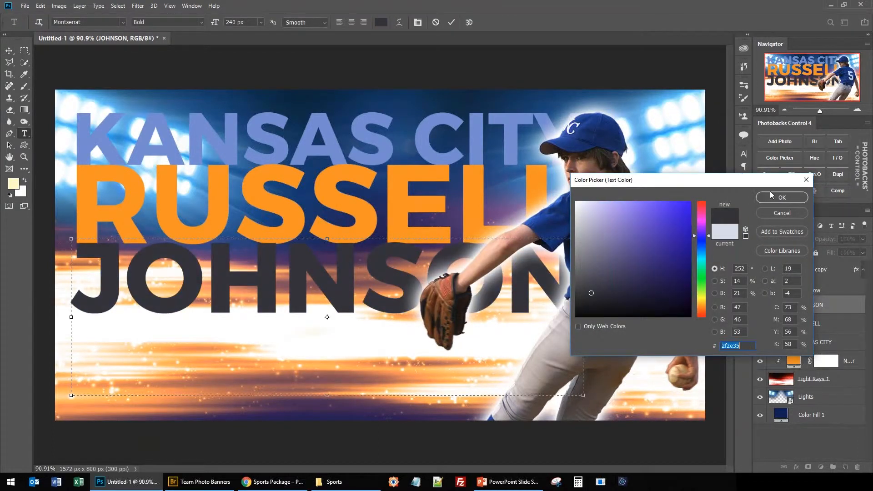
left_click(780, 198)
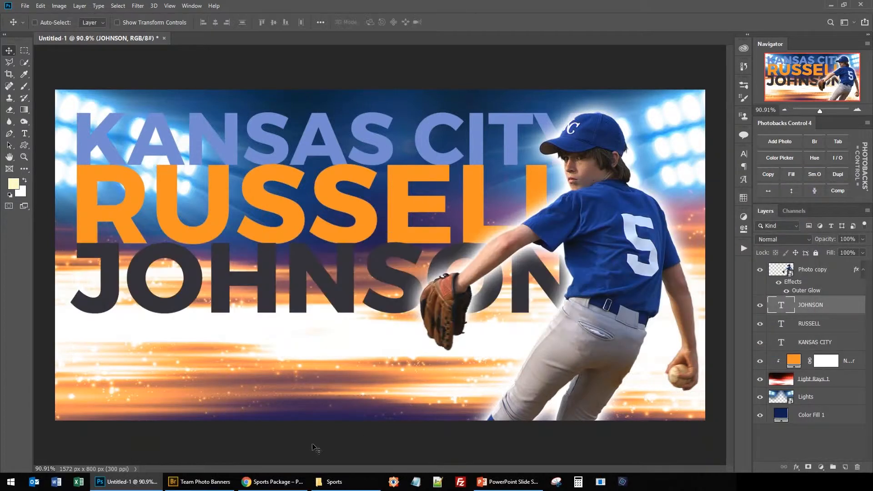
Step: In Bridge, navigate from Sports Package into Portraits & Posters (for Extractions)
left_click(200, 481)
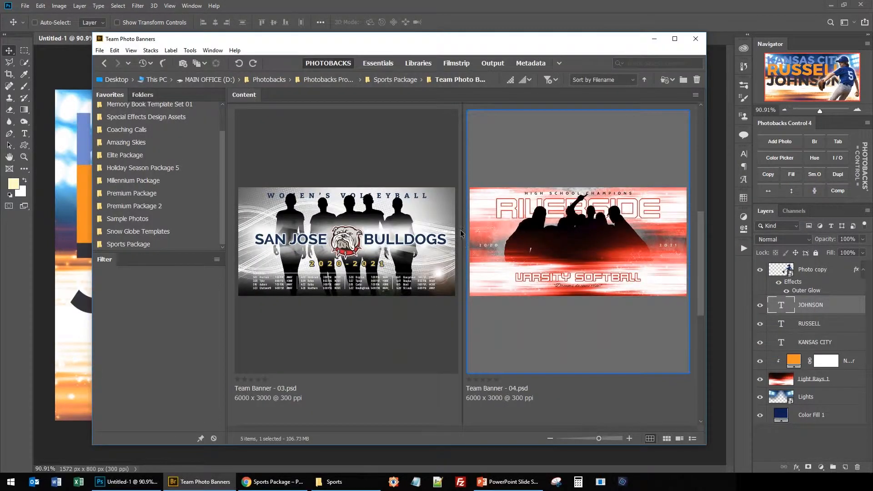
left_click(405, 79)
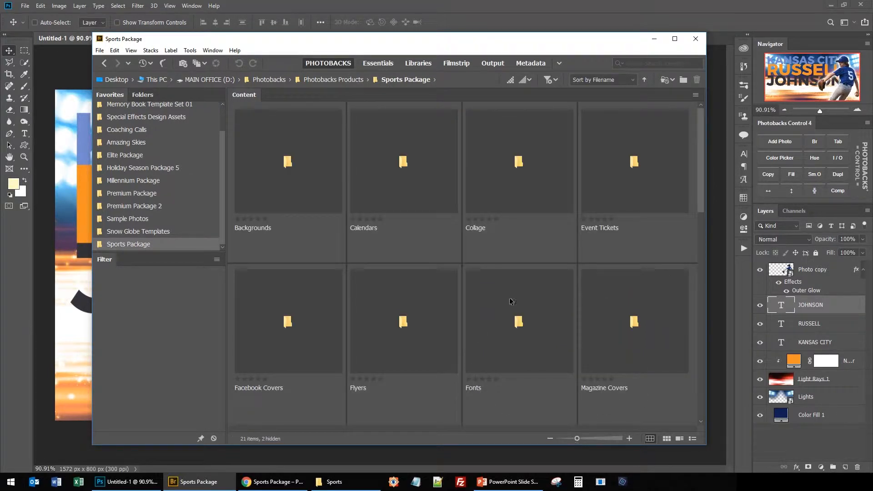
scroll("down", 3)
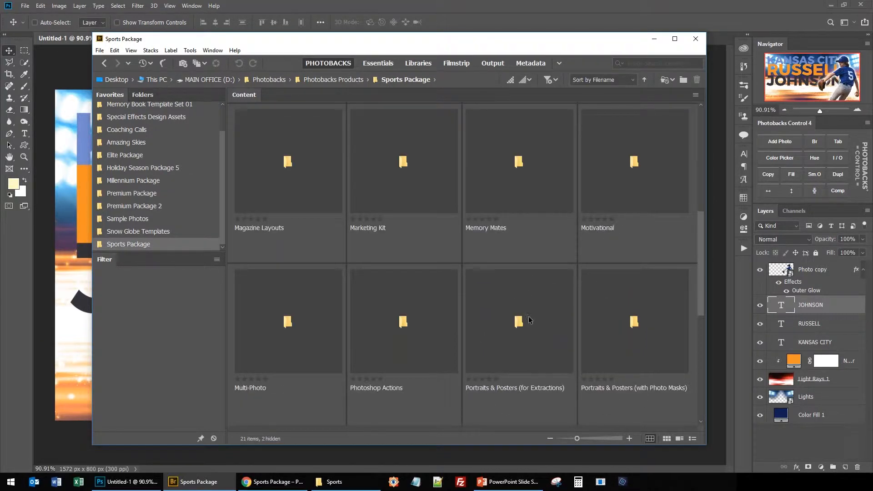
double_click(515, 322)
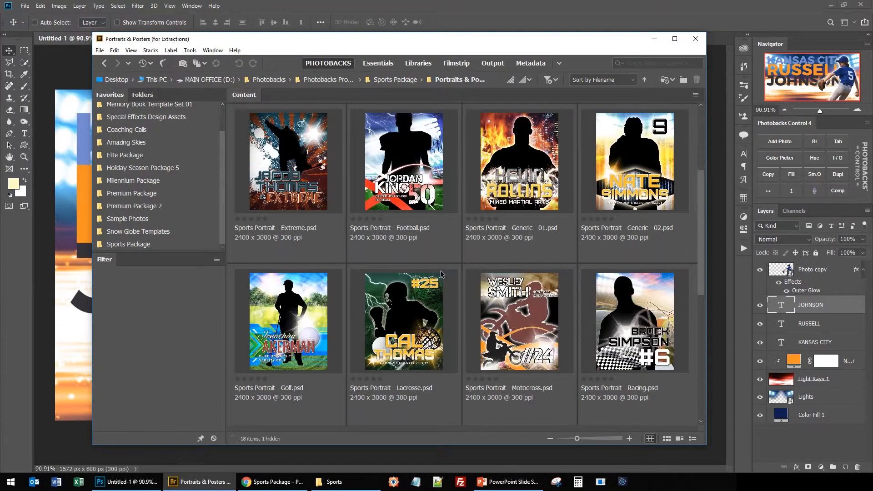
Step: Copy the Tech Circles layer from Sports Portrait - Golf.psd into the banner
double_click(288, 320)
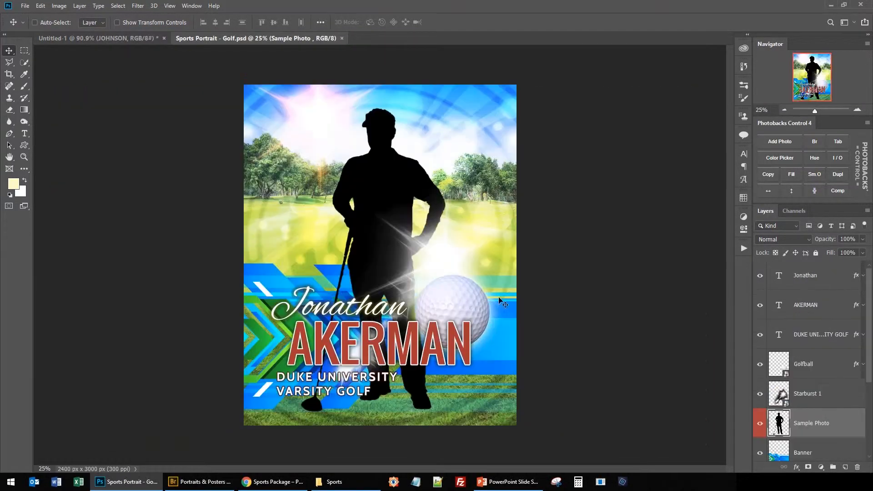
left_click(809, 364)
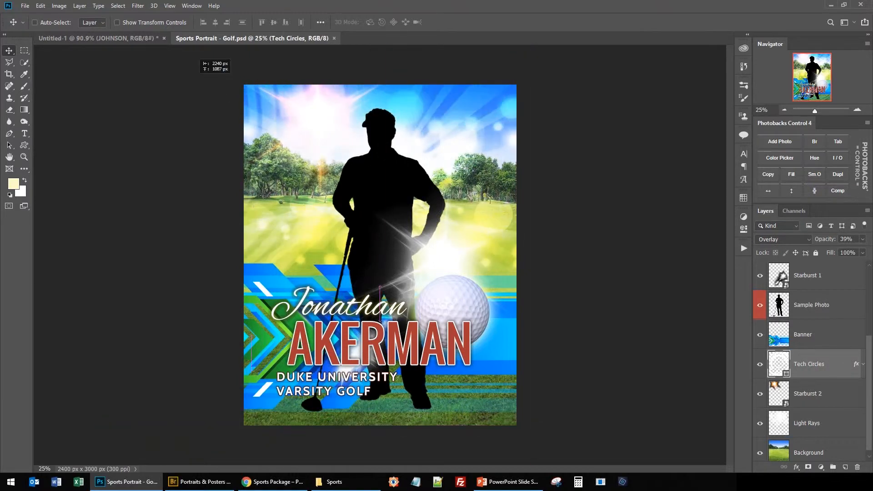
left_click(83, 38)
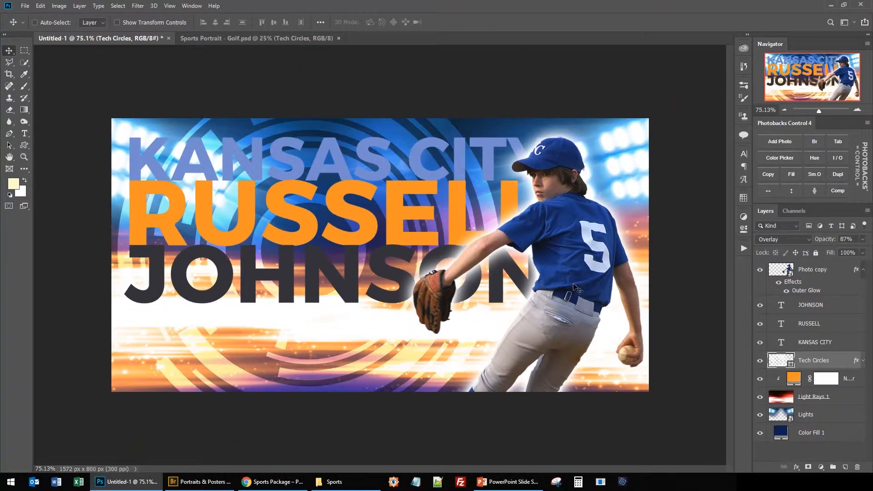
mouse_move(552, 277)
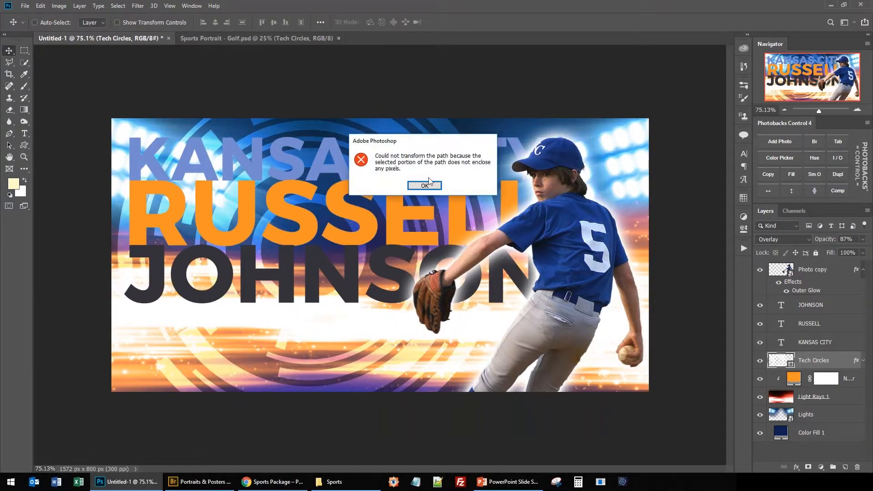
Step: Dismiss the transform error and commit the enlarged Tech Circles transform
left_click(424, 184)
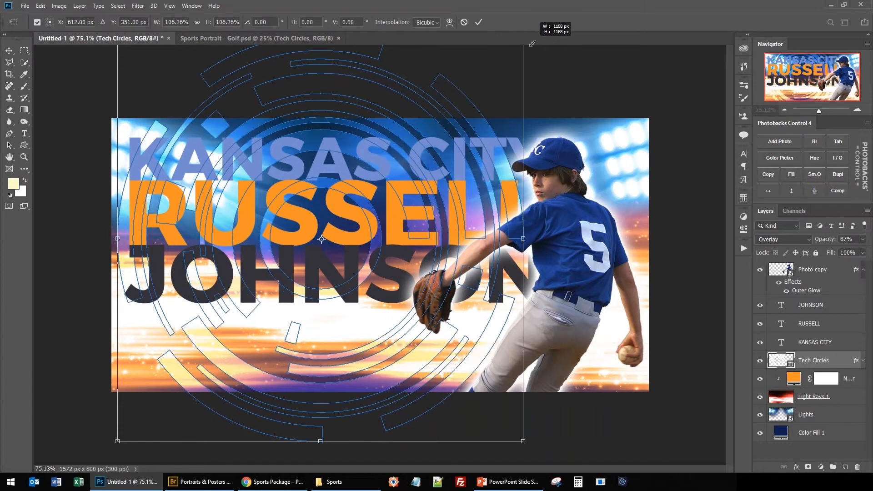
left_click(477, 22)
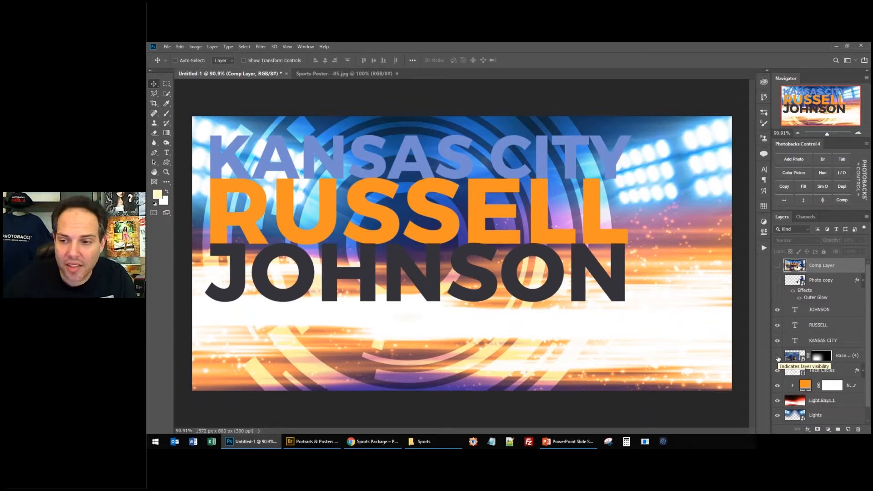
Step: Toggle the Photo copy layer's visibility, leaving the pitcher cutout hidden
left_click(777, 280)
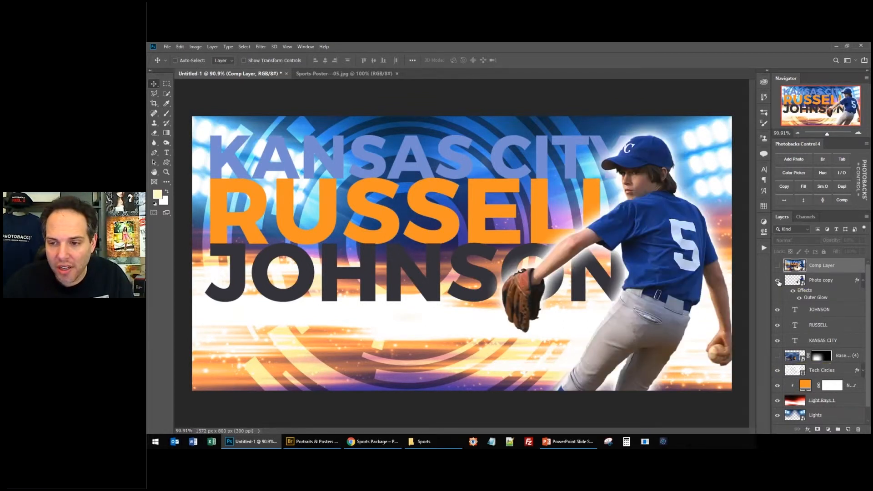
left_click(778, 280)
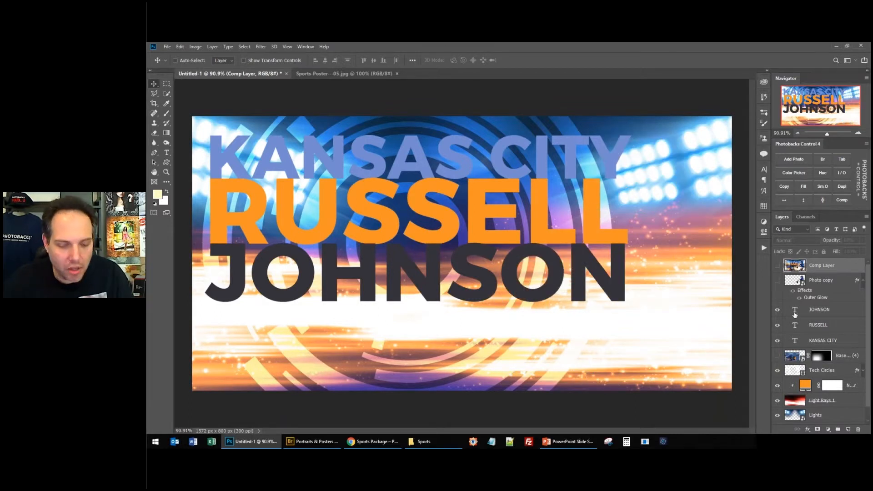